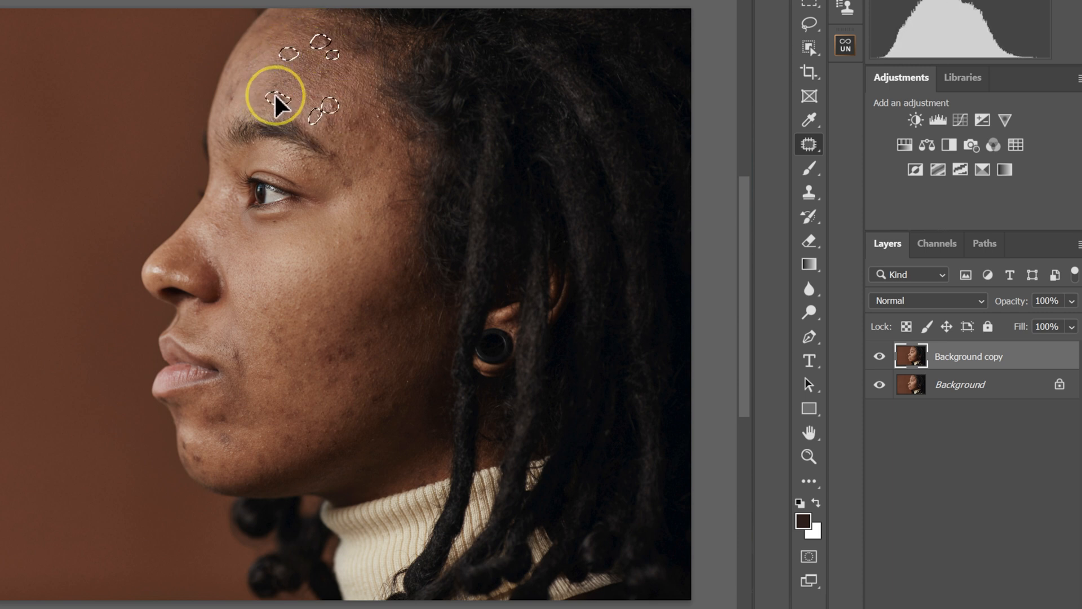
Toggle the Background copy layer off and back on to compare the retouched forehead with the original.
{"action": "left_click", "coordinate": [879, 356]}
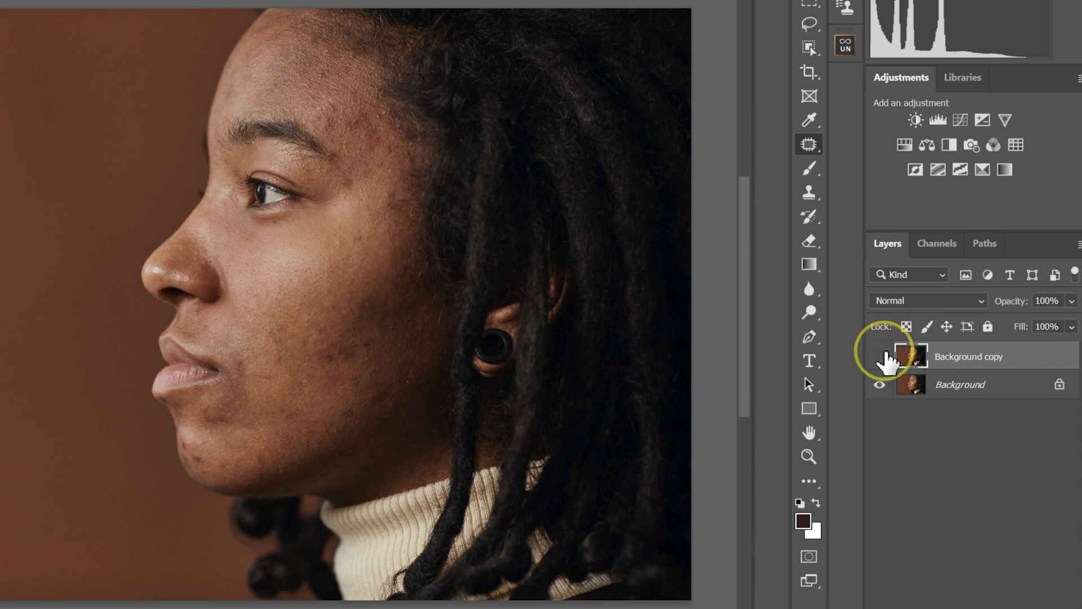
{"action": "left_click", "coordinate": [879, 357]}
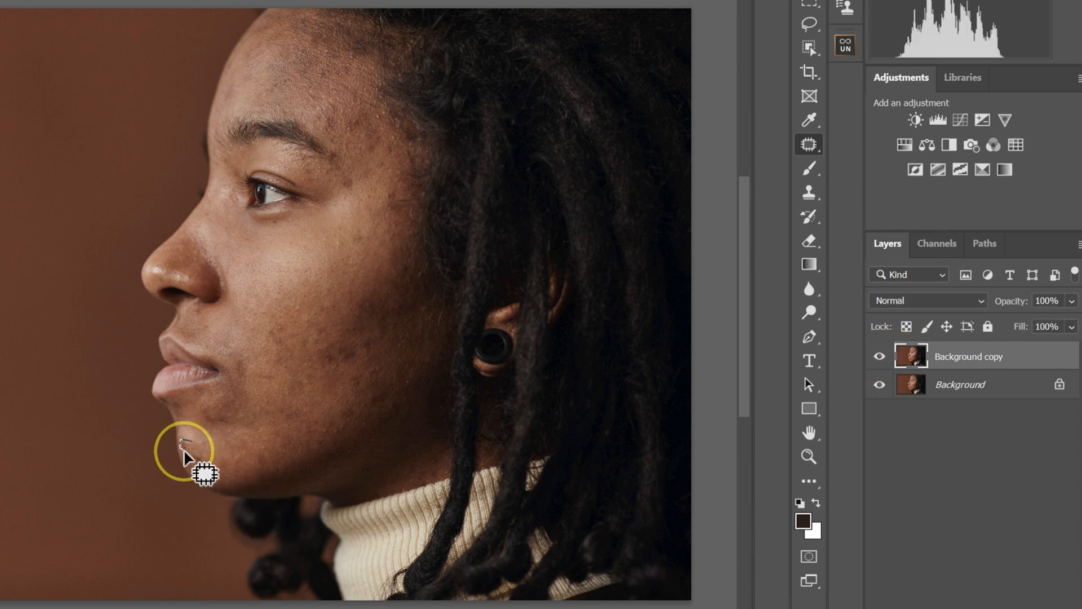